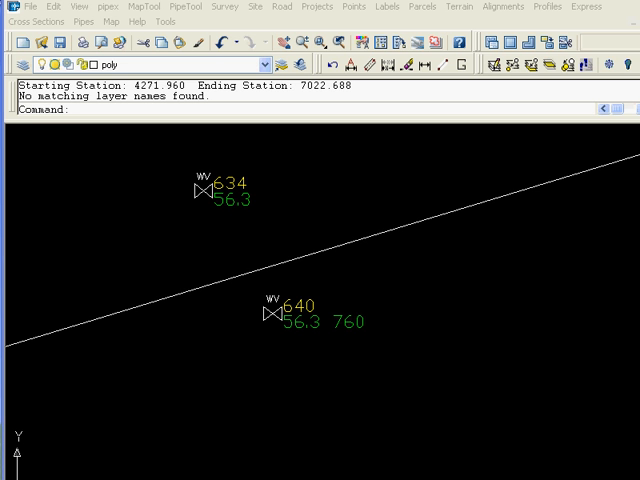
Step: Bring up the Survey tools list to reach the join.txt descriptor file
{"action": "left_click", "coordinate": [224, 6]}
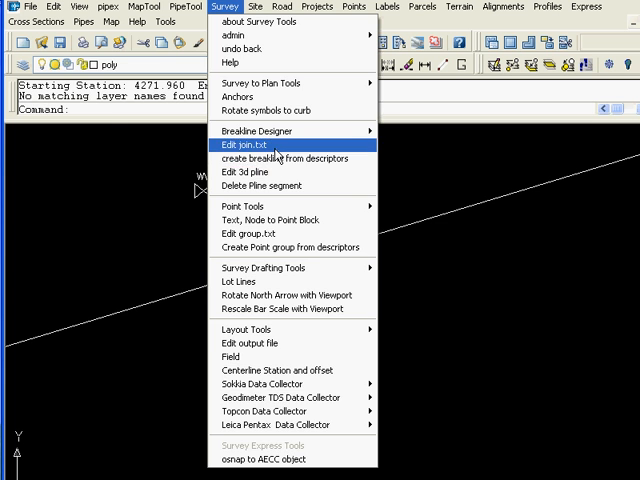
Step: View the join.txt codes (cmp, pavement, shoulder, cl, bank) and return to the Survey list
{"action": "left_click", "coordinate": [248, 148]}
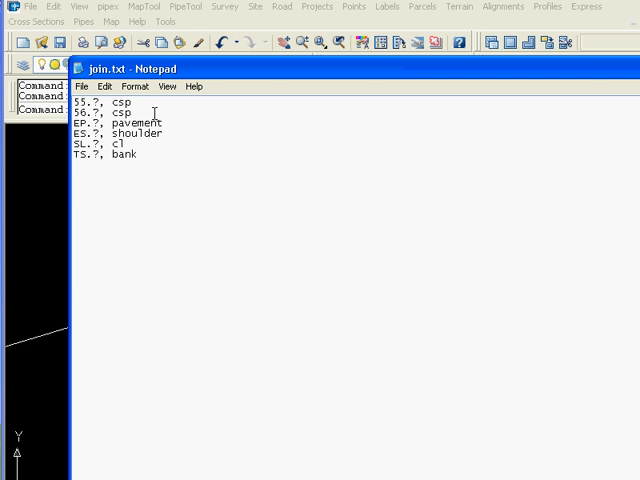
{"action": "left_click", "coordinate": [224, 8]}
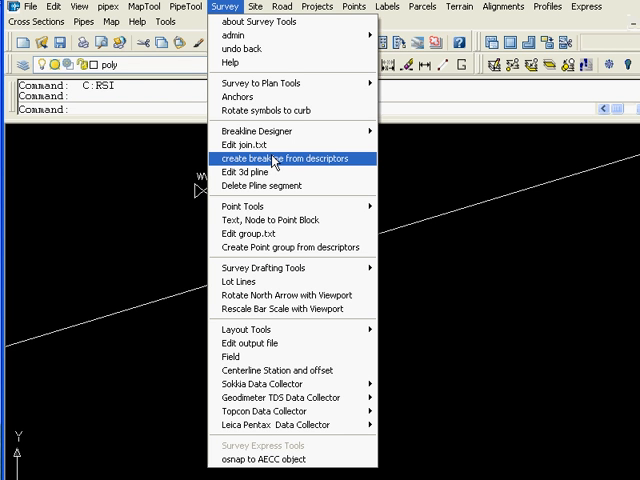
Step: Join culvert points 634 and 640 as a breakline from descriptors, drawn as a 3D polyline
{"action": "left_click", "coordinate": [292, 158]}
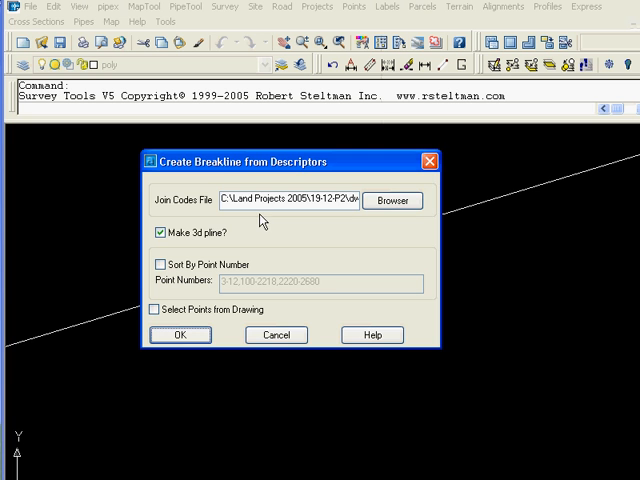
{"action": "left_click", "coordinate": [160, 234]}
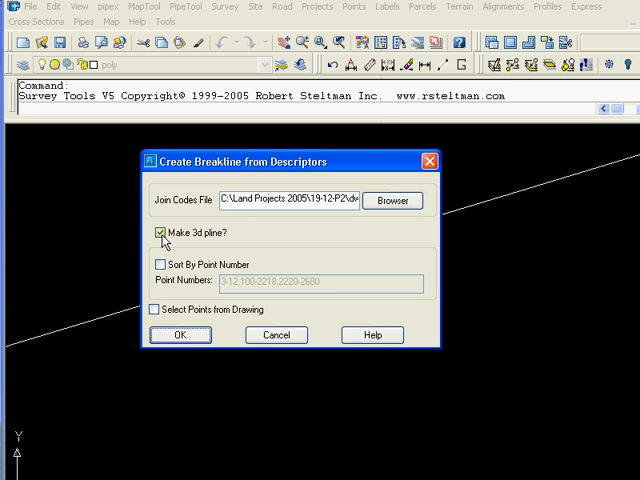
{"action": "left_click", "coordinate": [180, 334]}
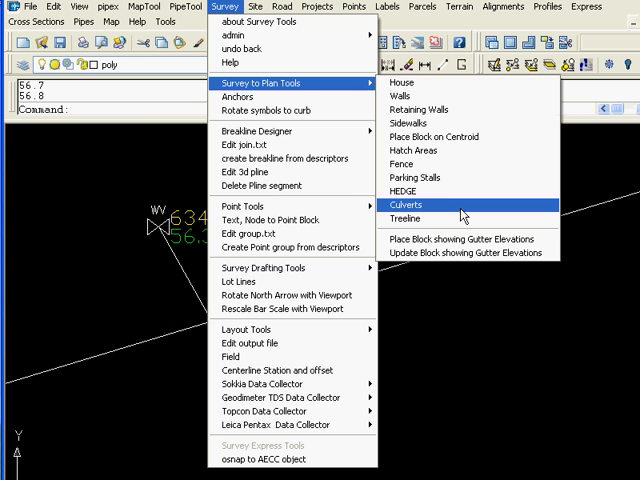
Step: Convert the 634-640 polyline into a plan culvert with end symbols and a 760 CMP label
{"action": "left_click", "coordinate": [404, 204]}
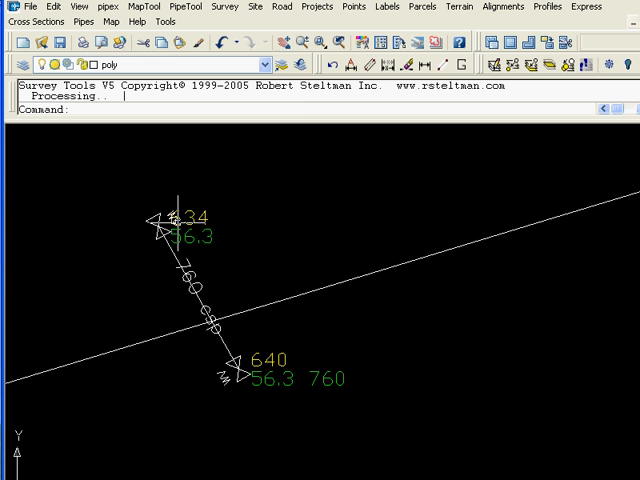
{"action": "left_click", "coordinate": [272, 8]}
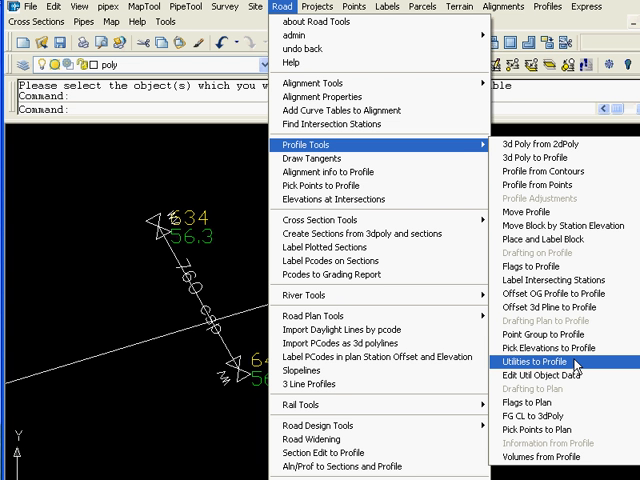
Step: Transfer the plan culvert to the profile as a utility
{"action": "left_click", "coordinate": [524, 360]}
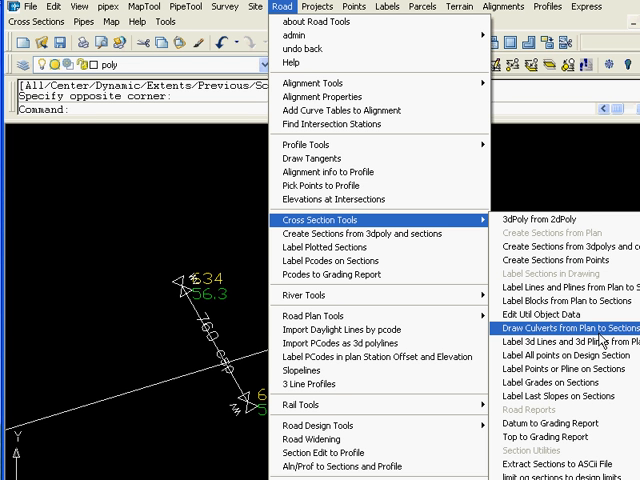
{"action": "mouse_move", "coordinate": [596, 340]}
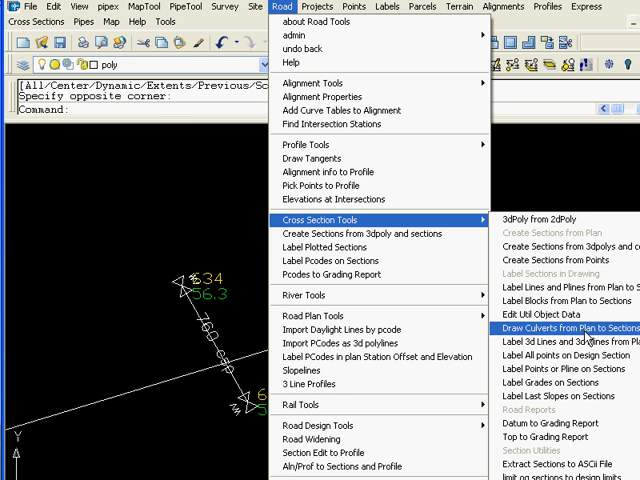